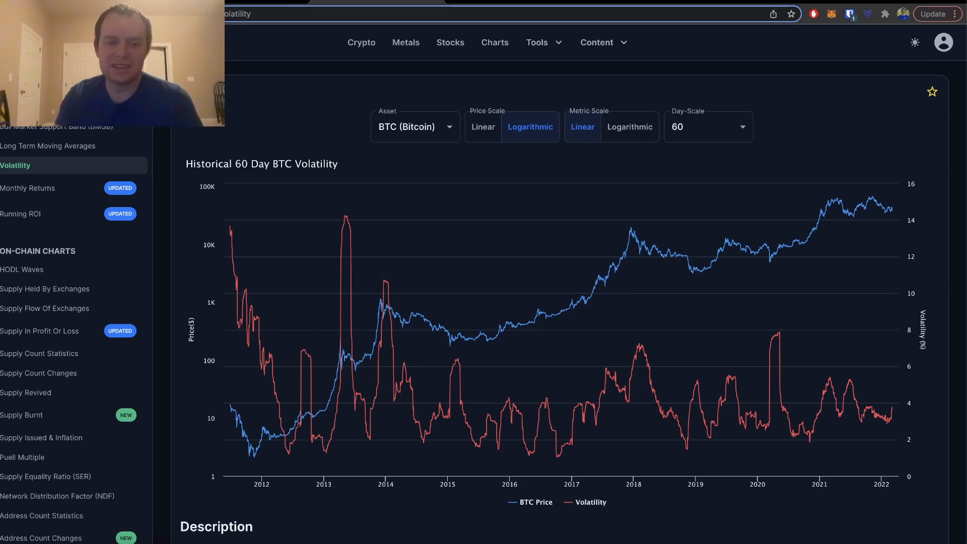
pyautogui.moveTo(332, 182)
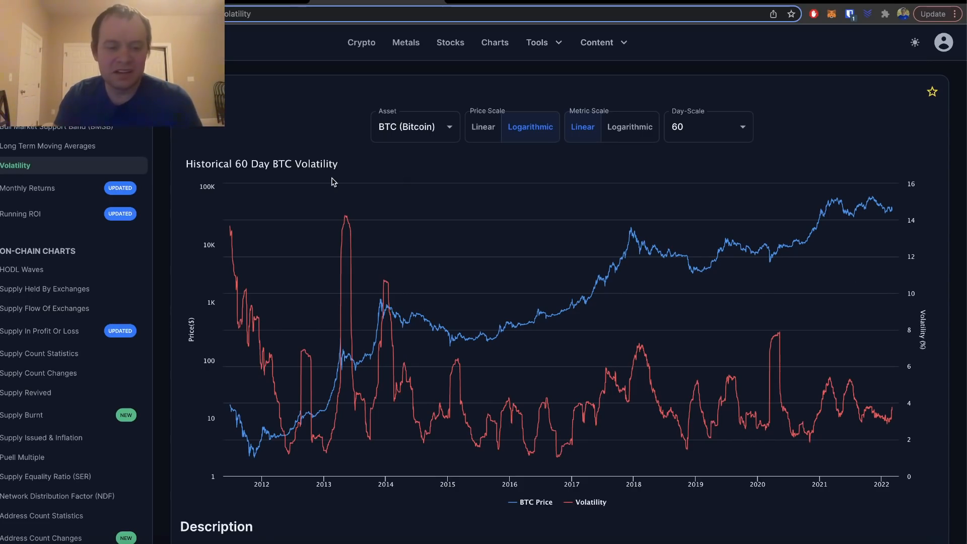
# Step: Show the 30-day BTC volatility chart, check its peaks, then reopen the day-scale list
pyautogui.scroll(-3)
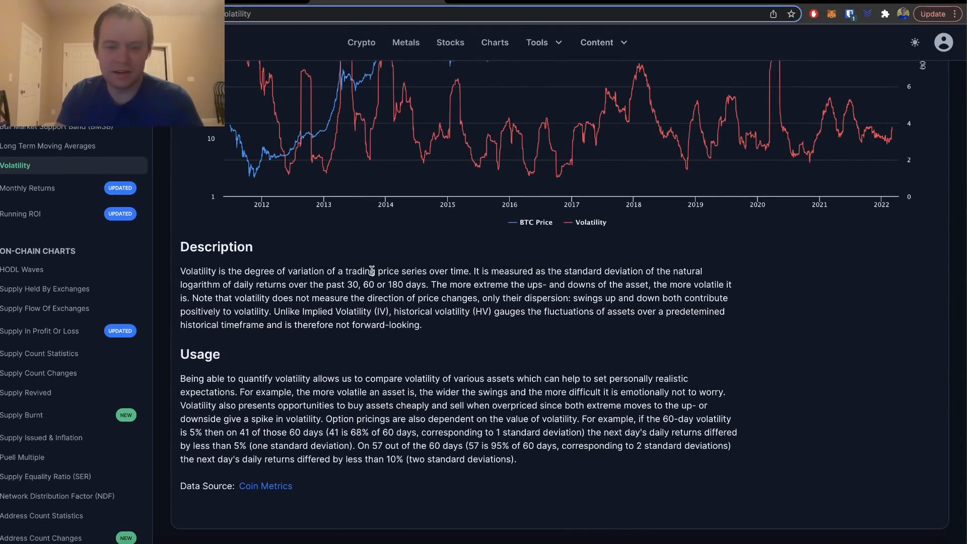
pyautogui.scroll(-3)
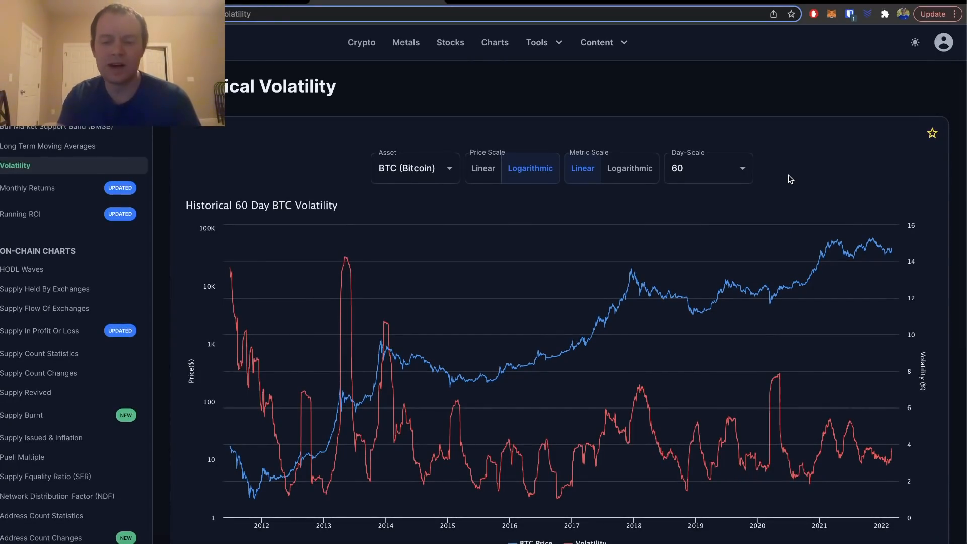
pyautogui.scroll(-3)
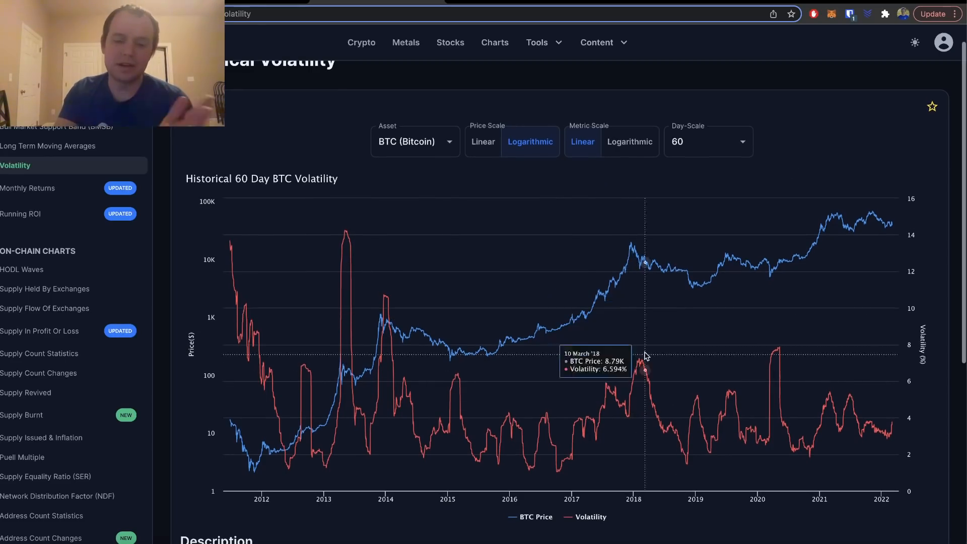
pyautogui.moveTo(634, 376)
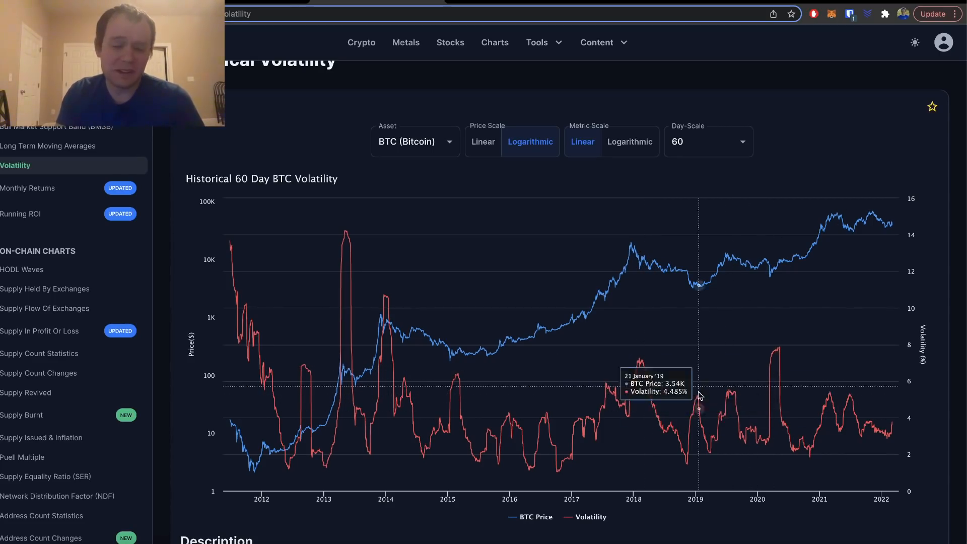
pyautogui.moveTo(698, 400)
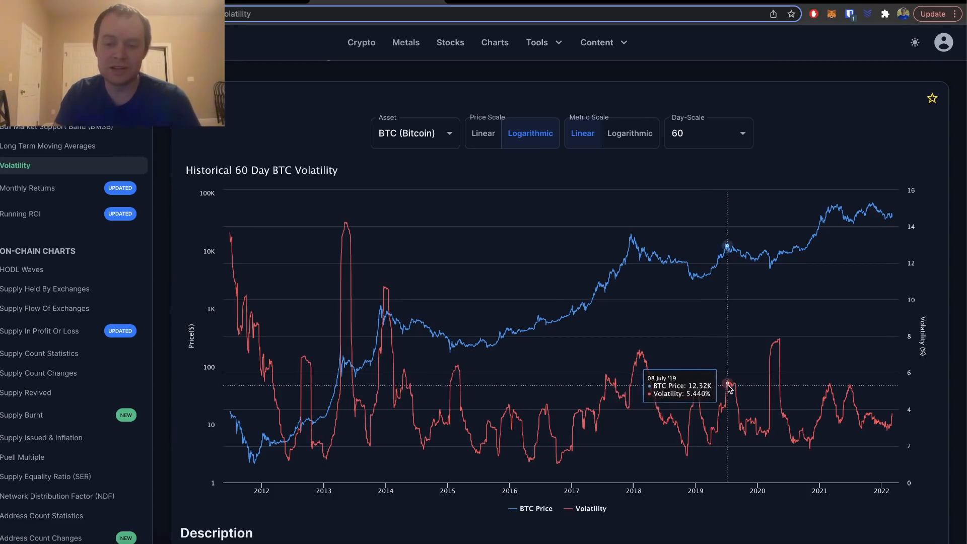
pyautogui.moveTo(726, 388)
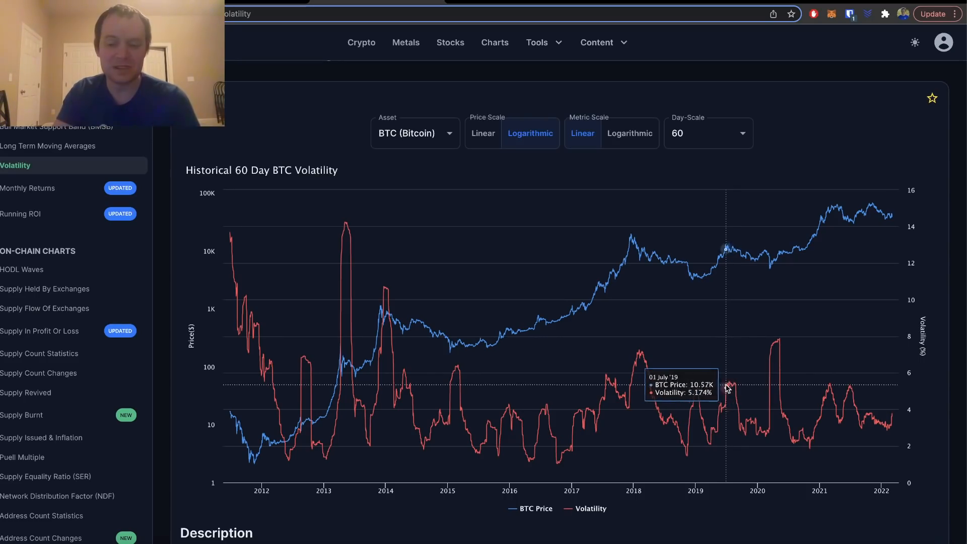
pyautogui.moveTo(729, 387)
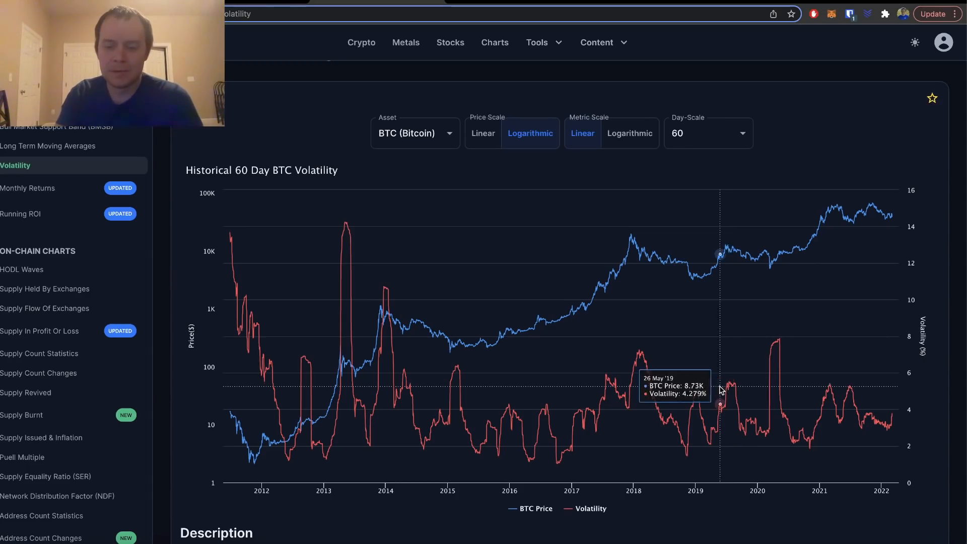
pyautogui.moveTo(726, 387)
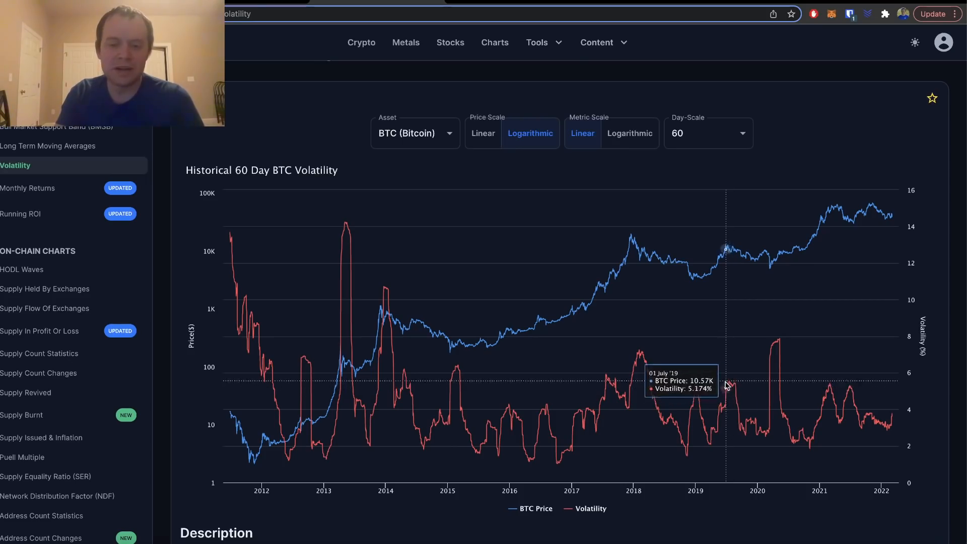
pyautogui.moveTo(731, 389)
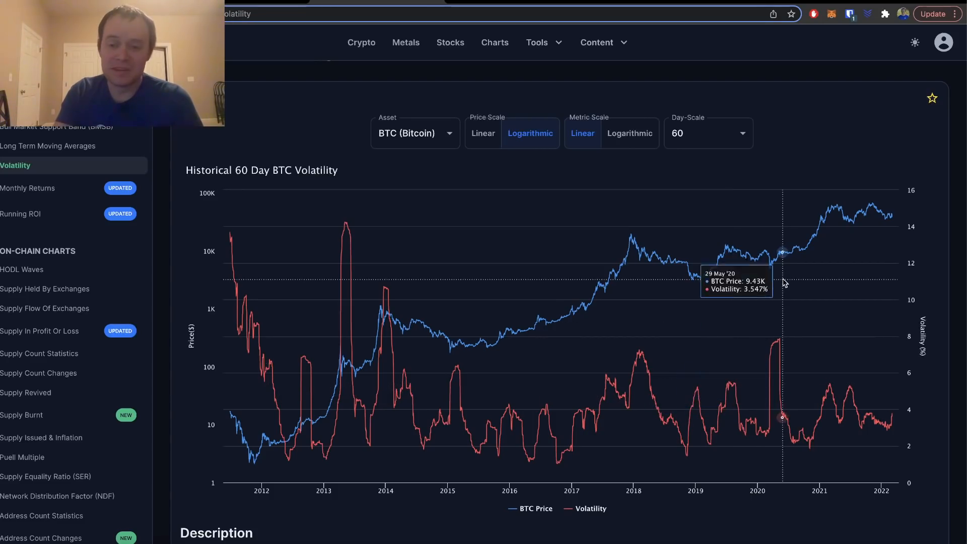
pyautogui.moveTo(794, 315)
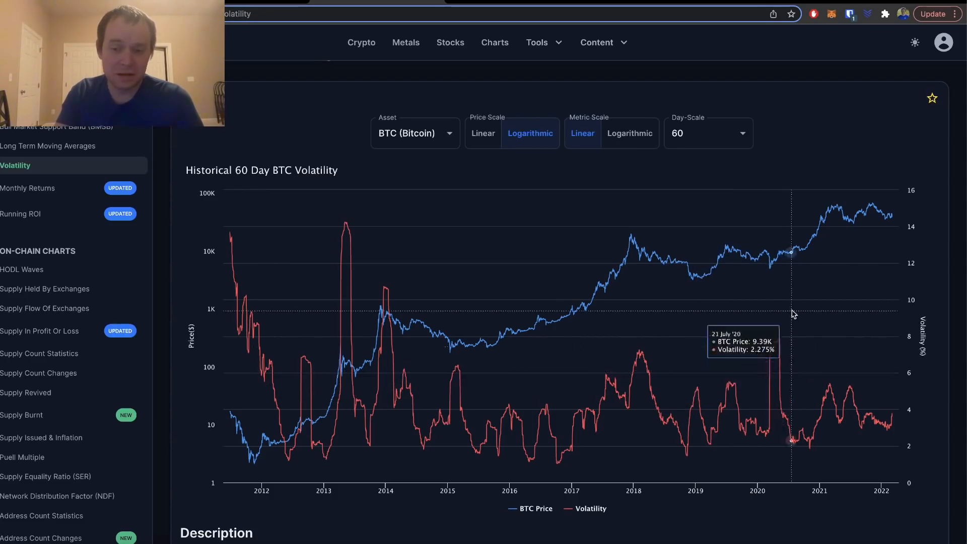
pyautogui.moveTo(855, 381)
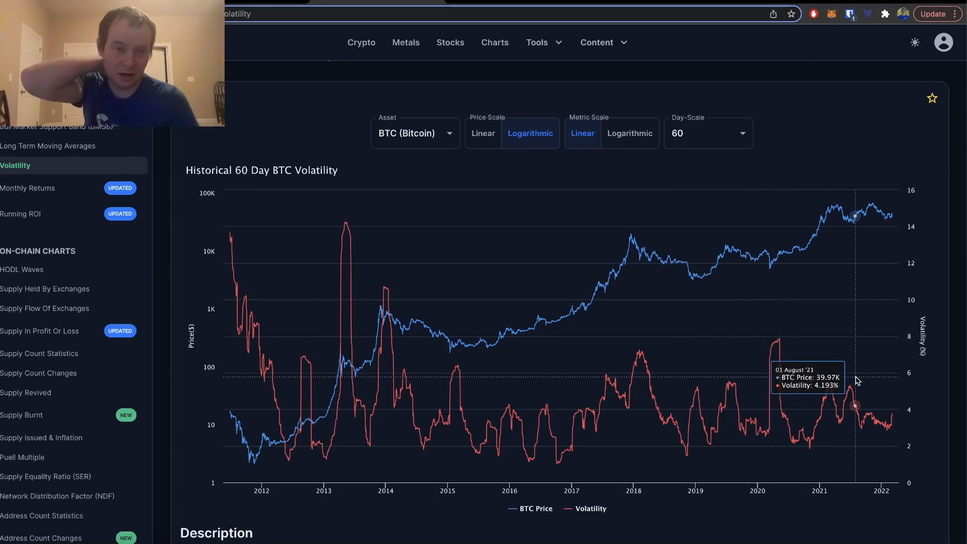
pyautogui.moveTo(837, 386)
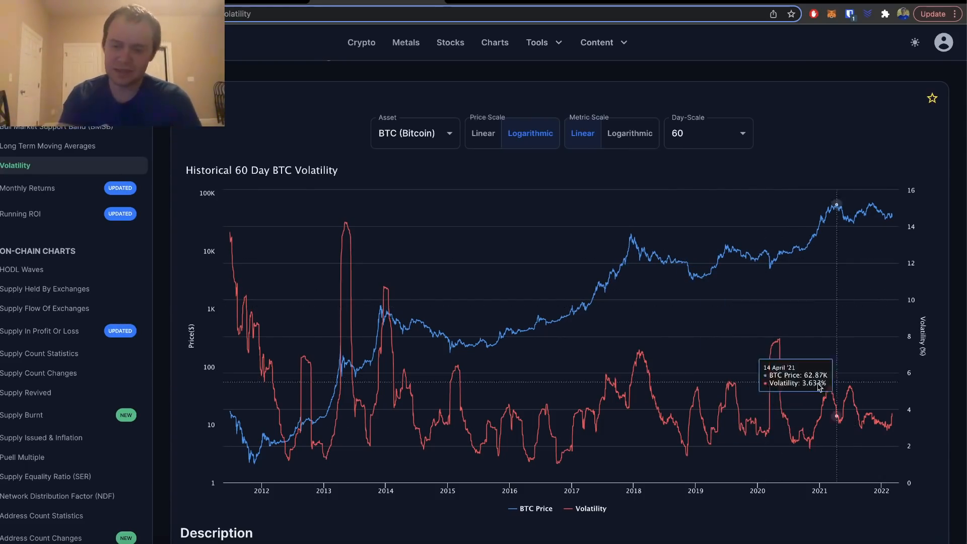
pyautogui.moveTo(778, 346)
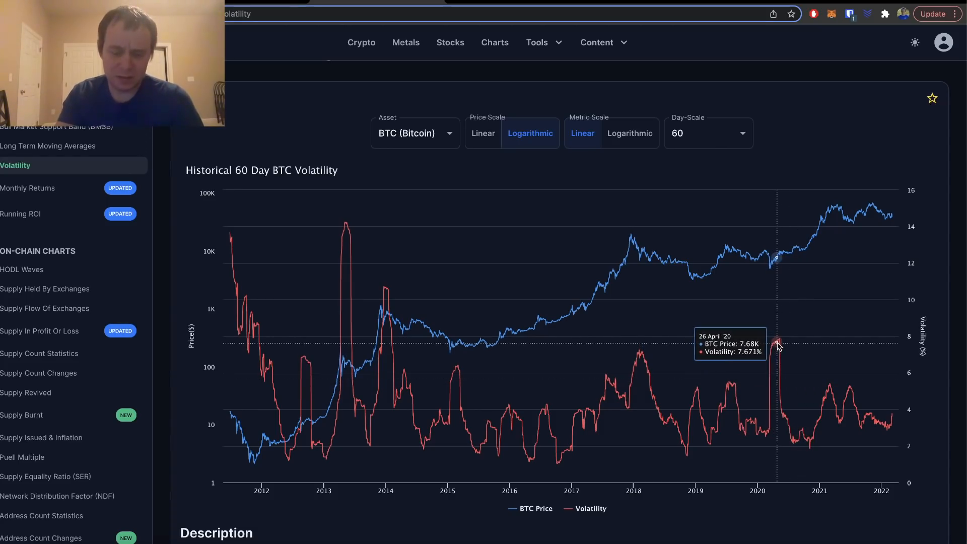
pyautogui.moveTo(772, 371)
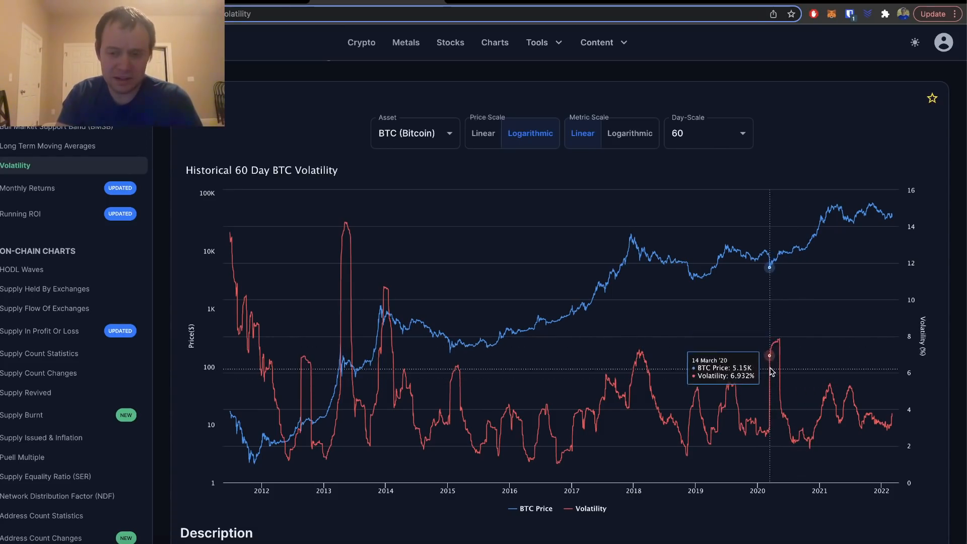
pyautogui.moveTo(778, 346)
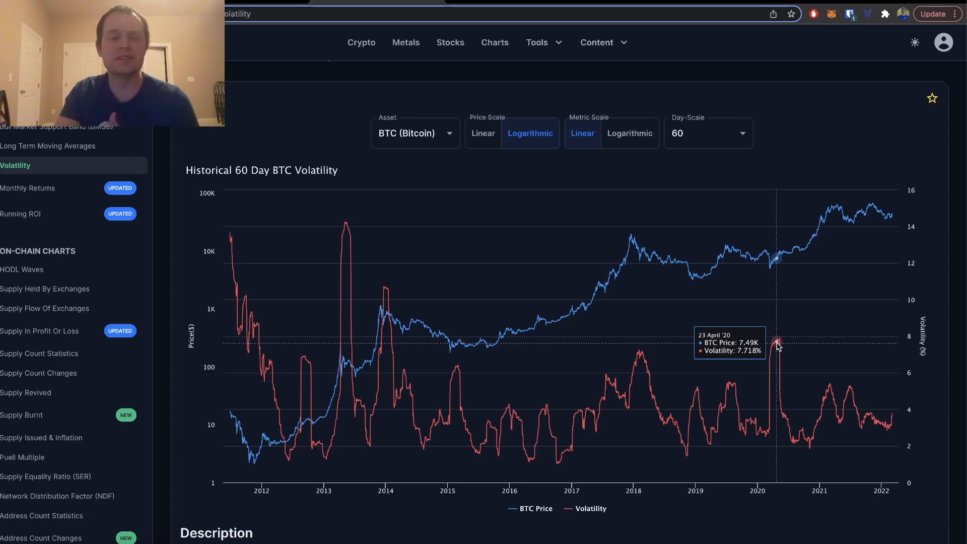
pyautogui.moveTo(660, 282)
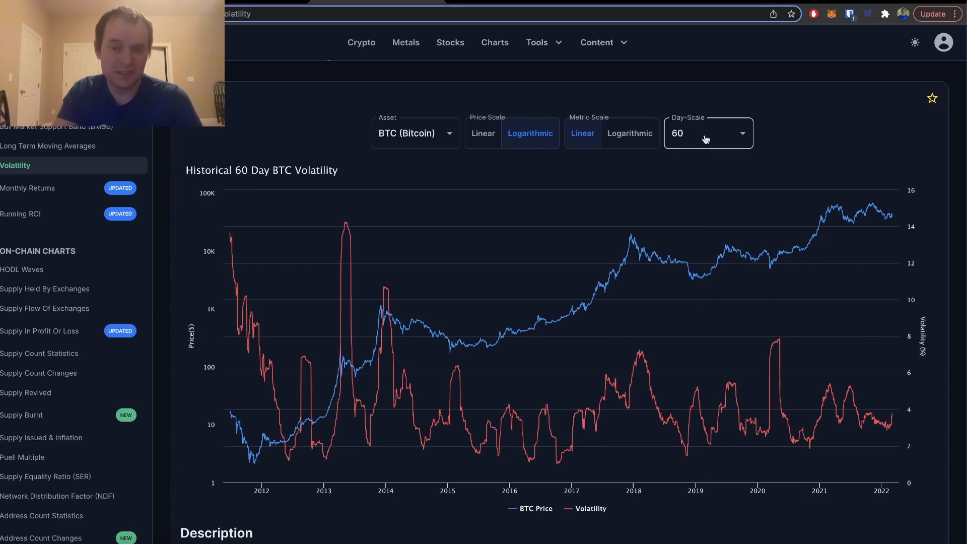
pyautogui.moveTo(699, 388)
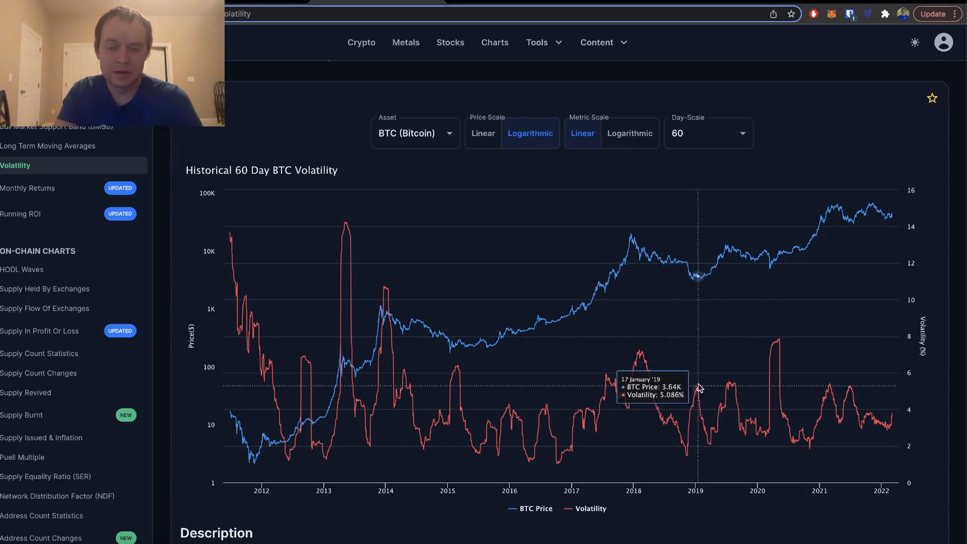
pyautogui.moveTo(677, 373)
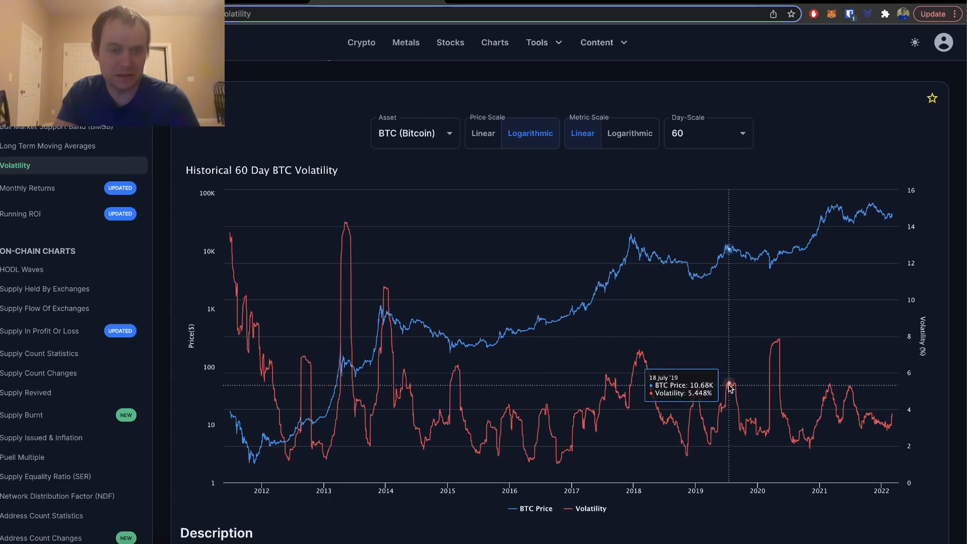
pyautogui.moveTo(726, 249)
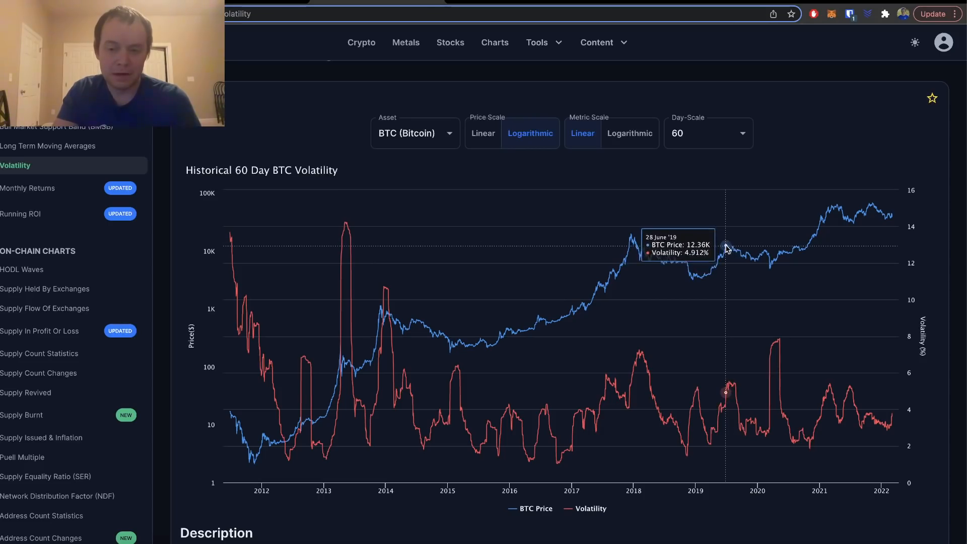
pyautogui.moveTo(778, 344)
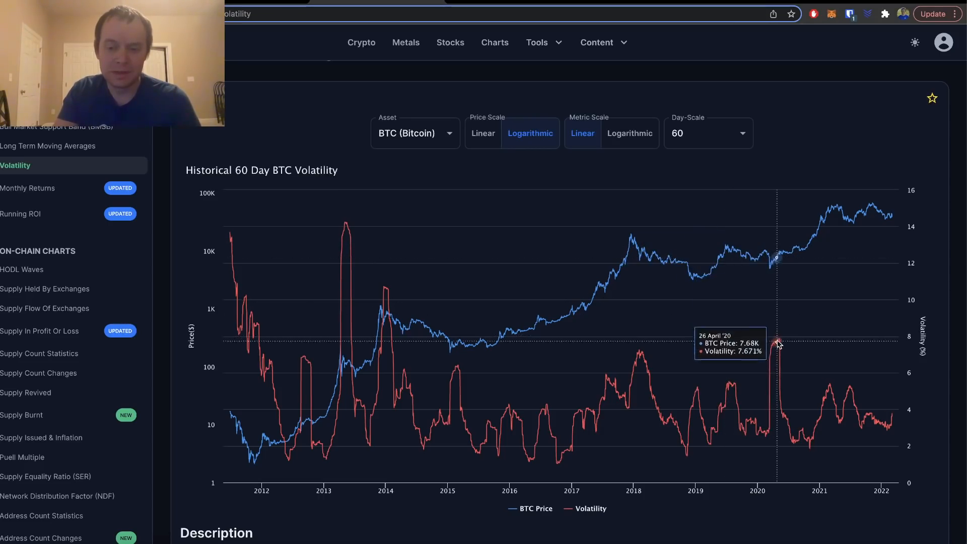
pyautogui.moveTo(776, 344)
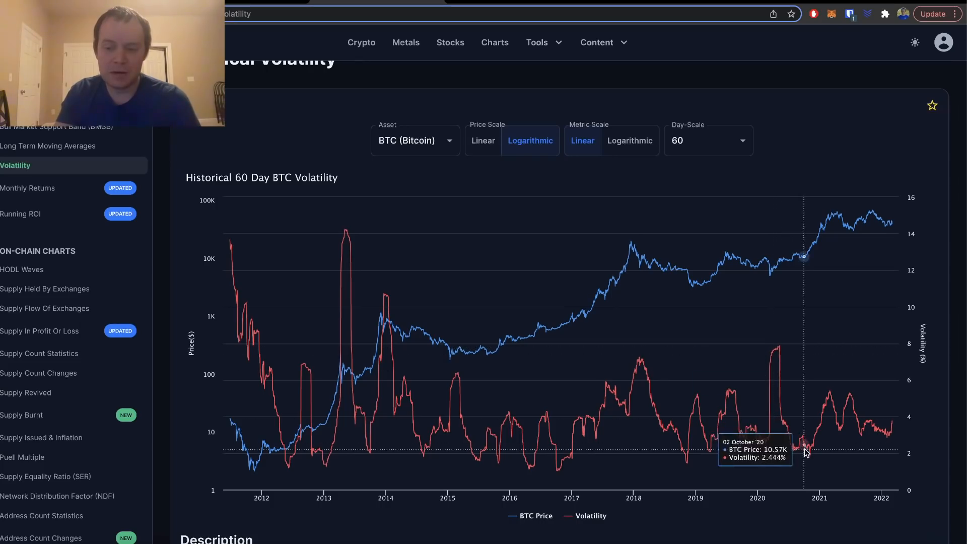
pyautogui.moveTo(826, 404)
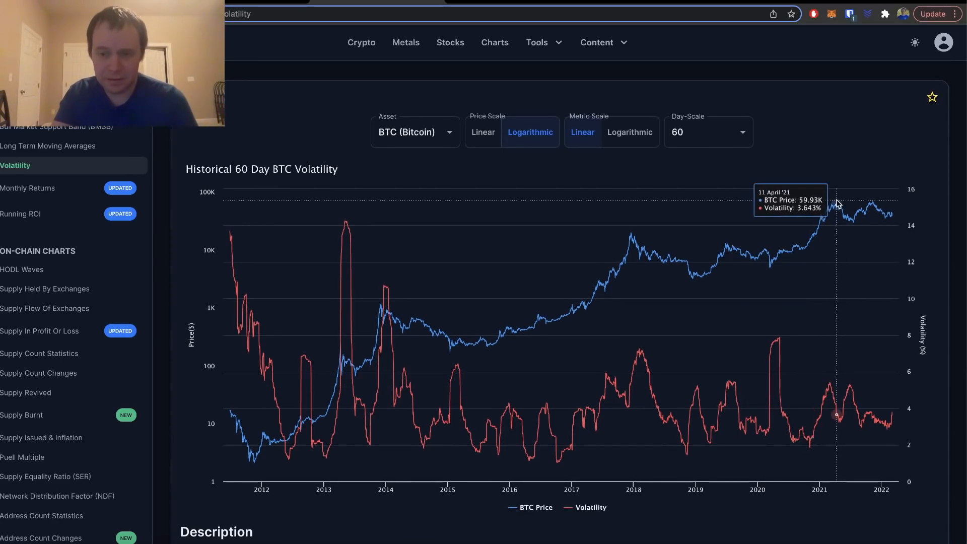
pyautogui.moveTo(821, 352)
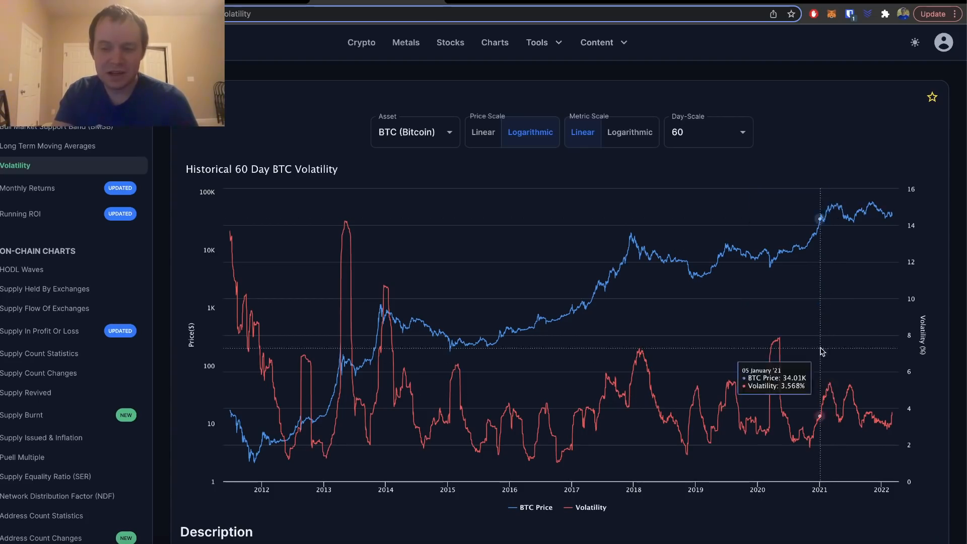
pyautogui.moveTo(840, 226)
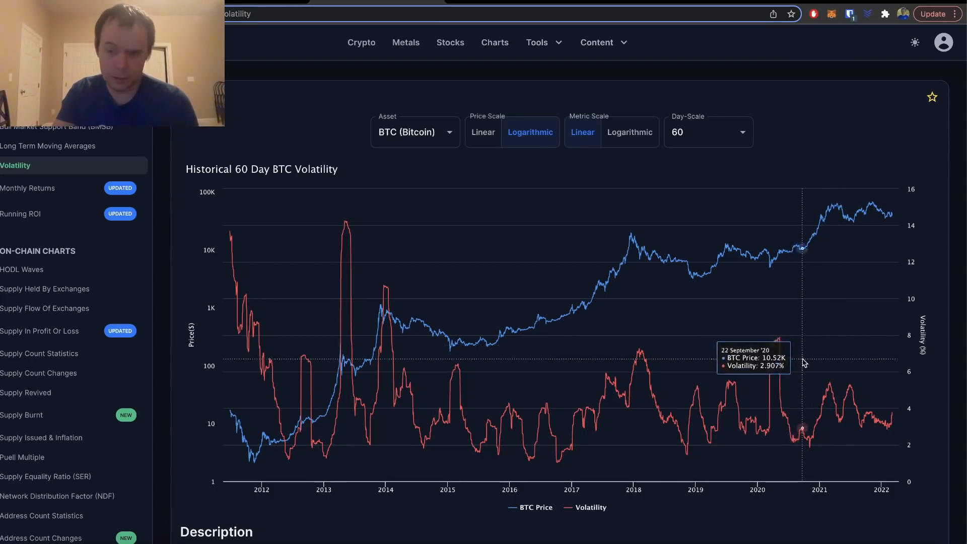
pyautogui.moveTo(841, 430)
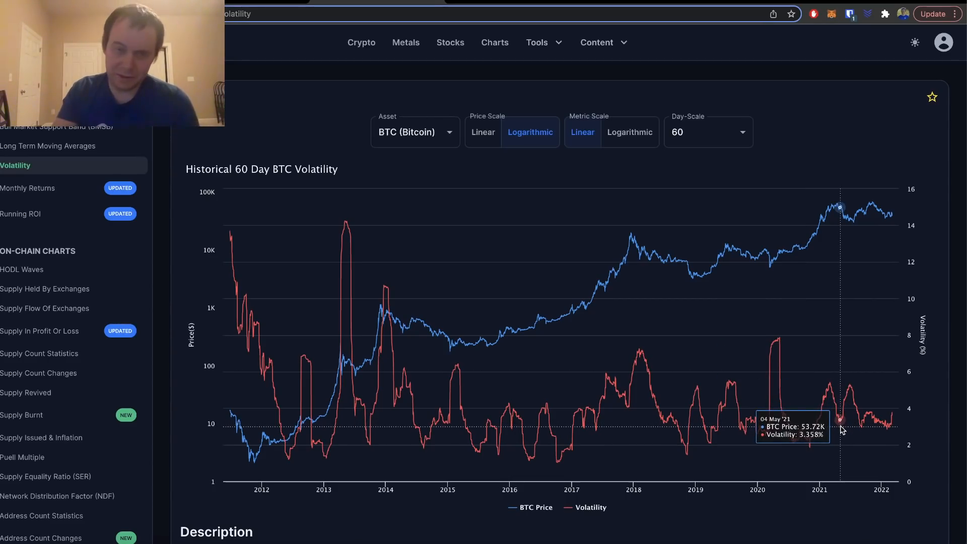
pyautogui.moveTo(843, 417)
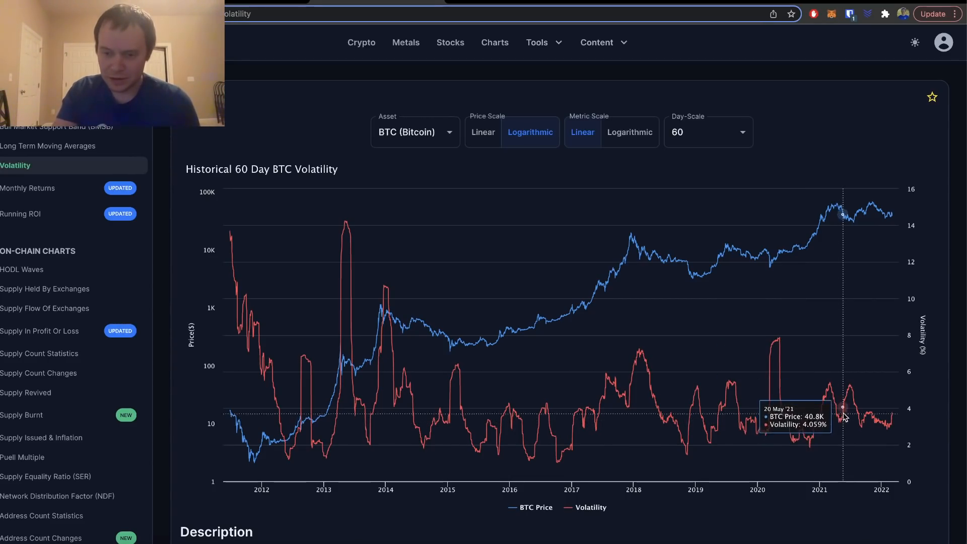
pyautogui.moveTo(850, 392)
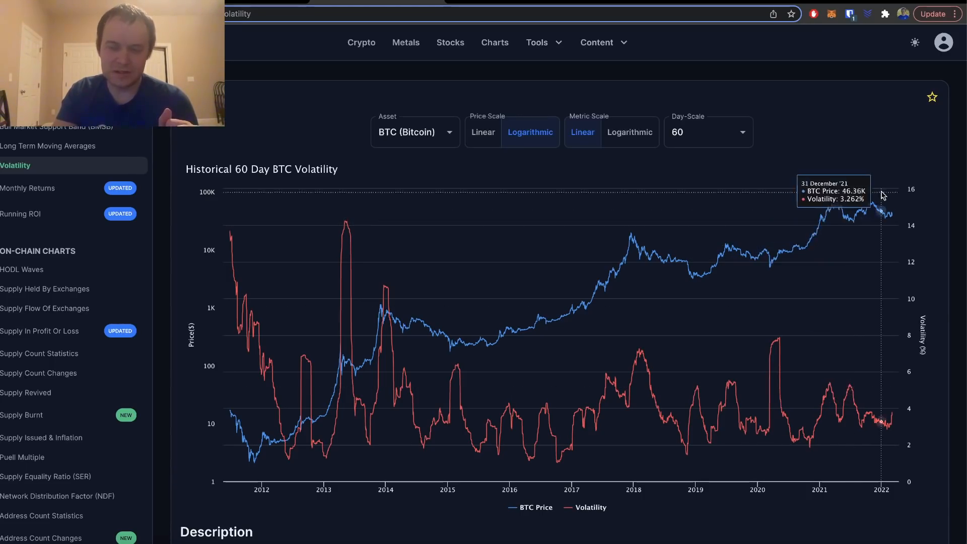
pyautogui.moveTo(848, 396)
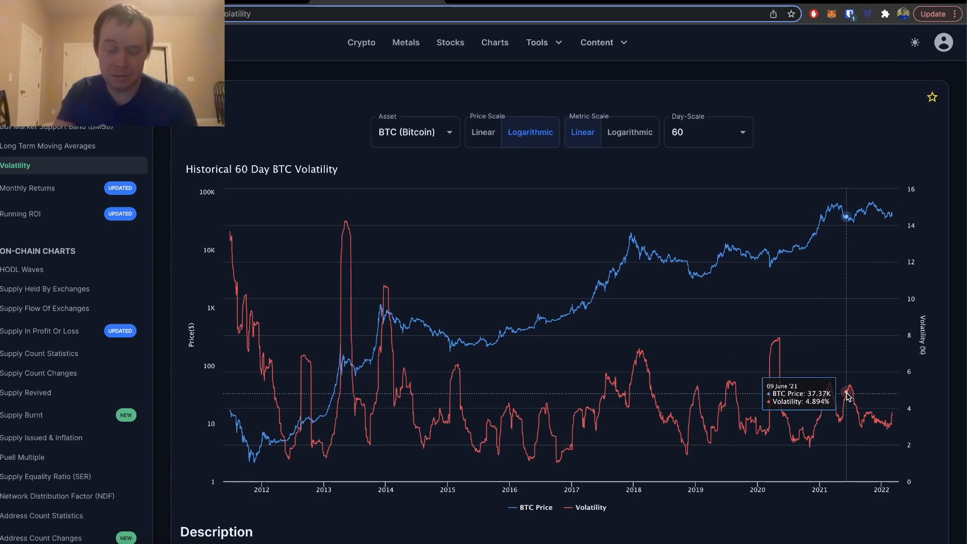
pyautogui.moveTo(850, 394)
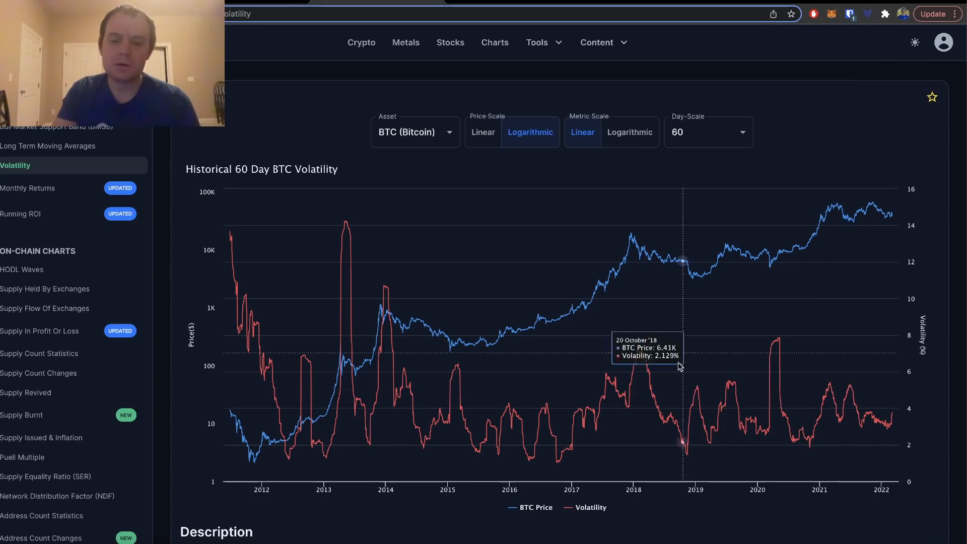
pyautogui.moveTo(809, 377)
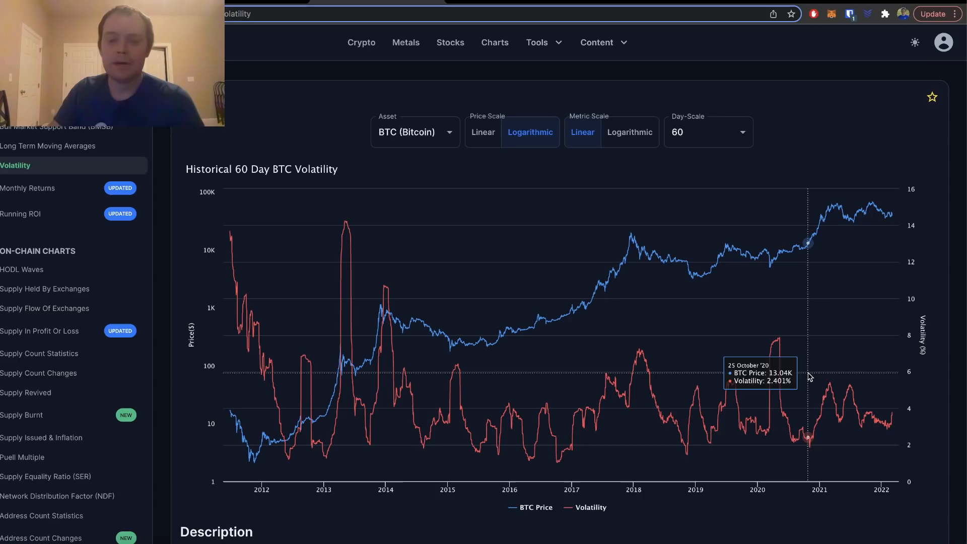
pyautogui.moveTo(831, 386)
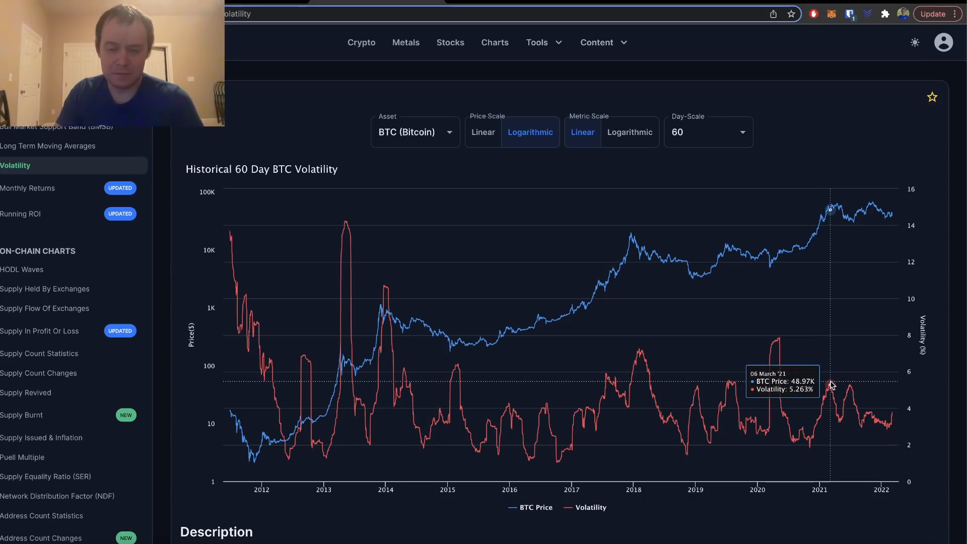
pyautogui.moveTo(831, 382)
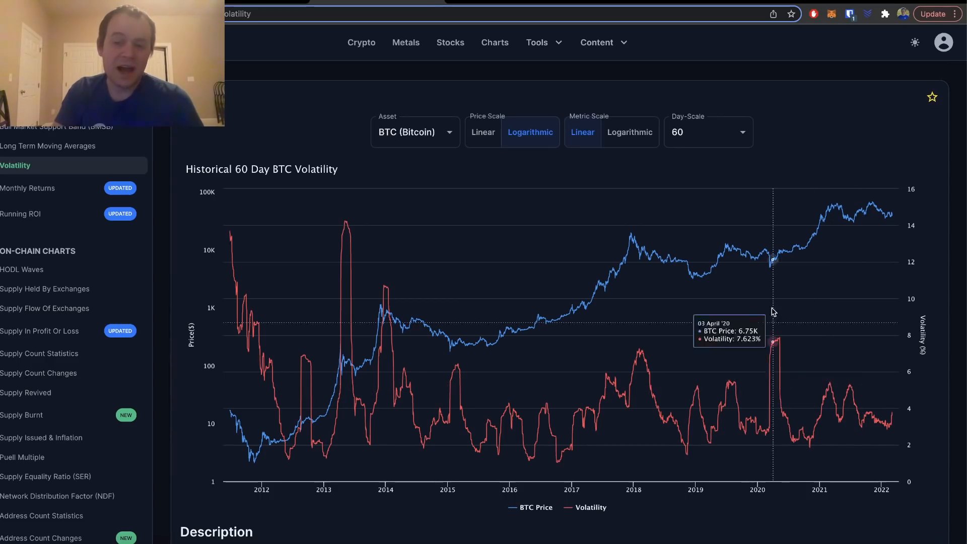
pyautogui.moveTo(764, 258)
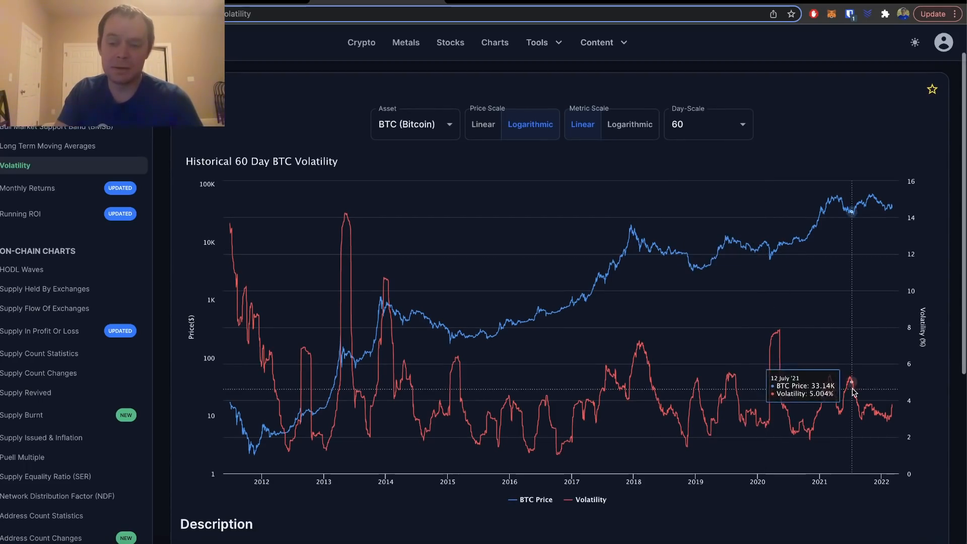
pyautogui.moveTo(893, 415)
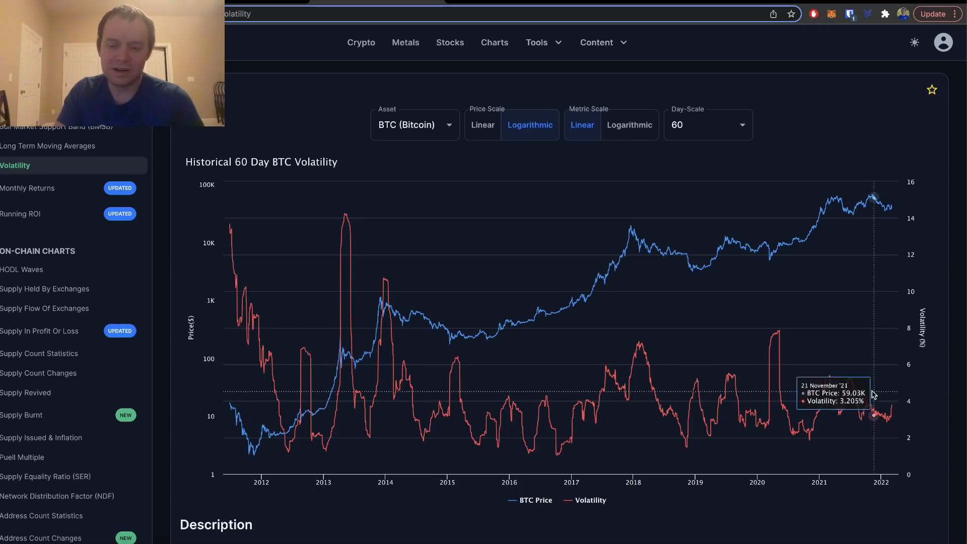
pyautogui.moveTo(891, 388)
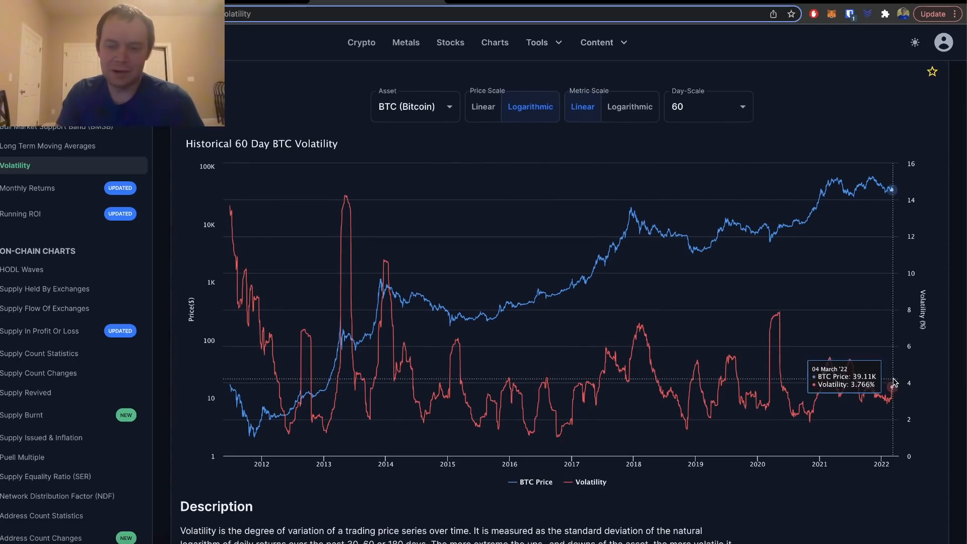
pyautogui.moveTo(739, 323)
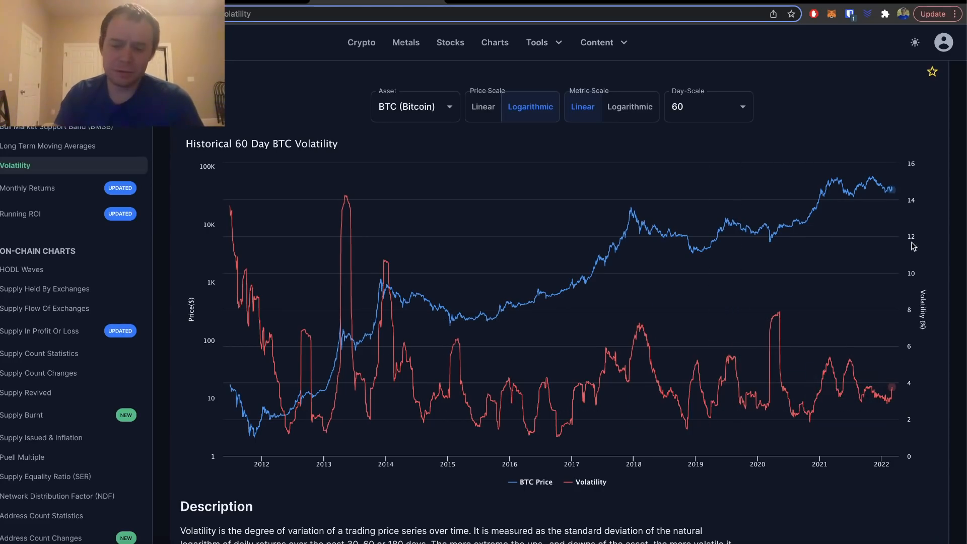
pyautogui.moveTo(836, 209)
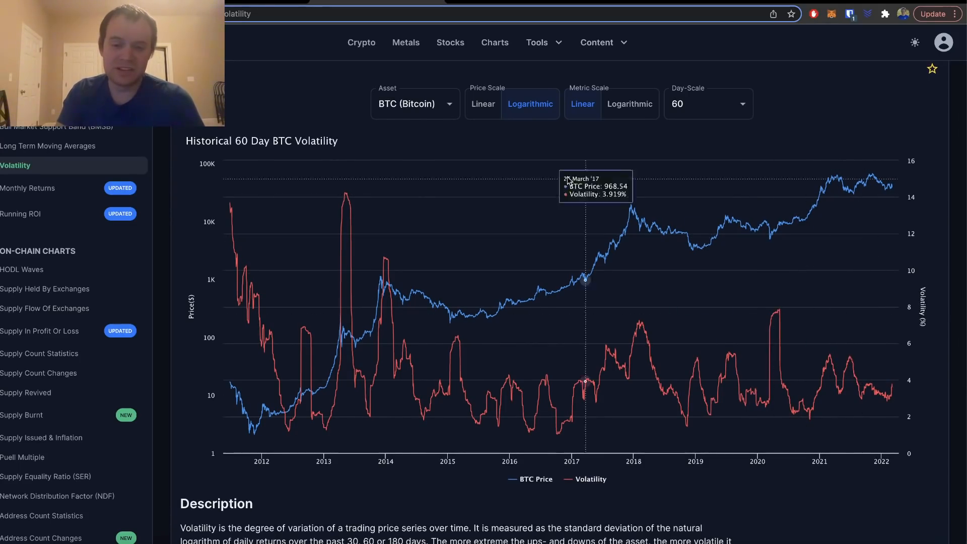
pyautogui.click(708, 104)
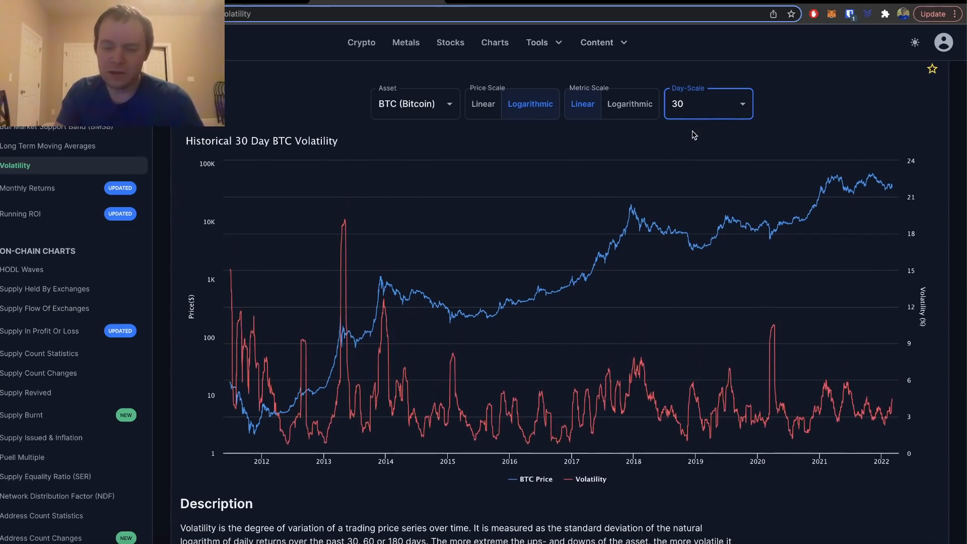
pyautogui.moveTo(612, 363)
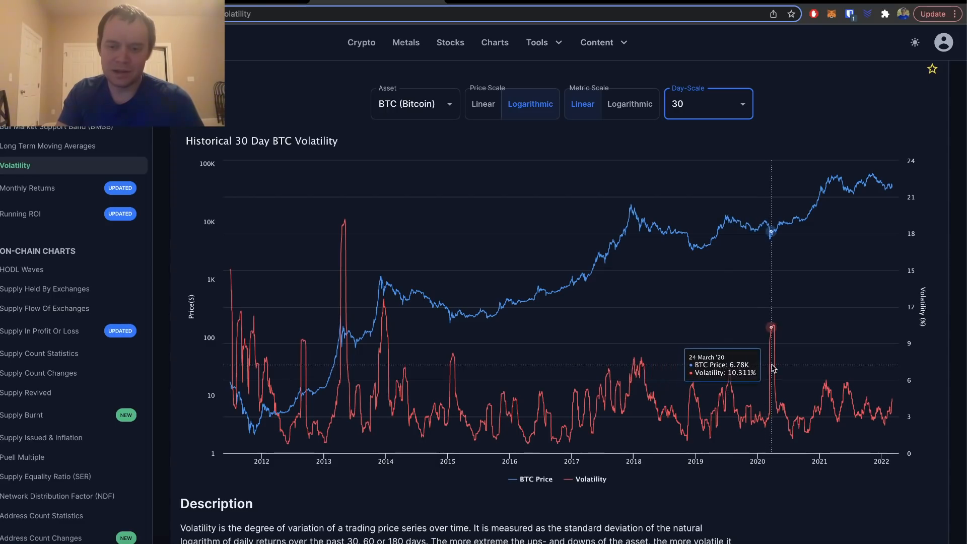
pyautogui.moveTo(826, 383)
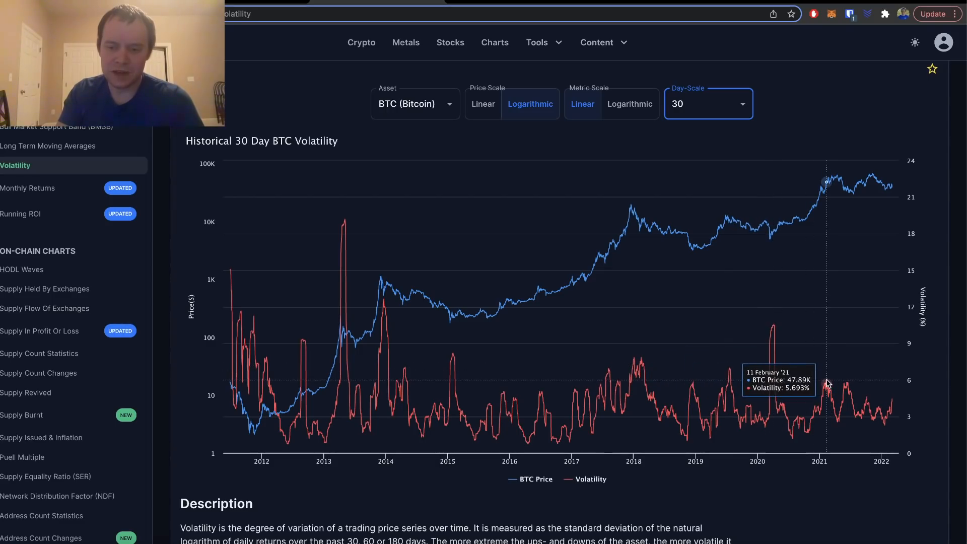
pyautogui.moveTo(849, 386)
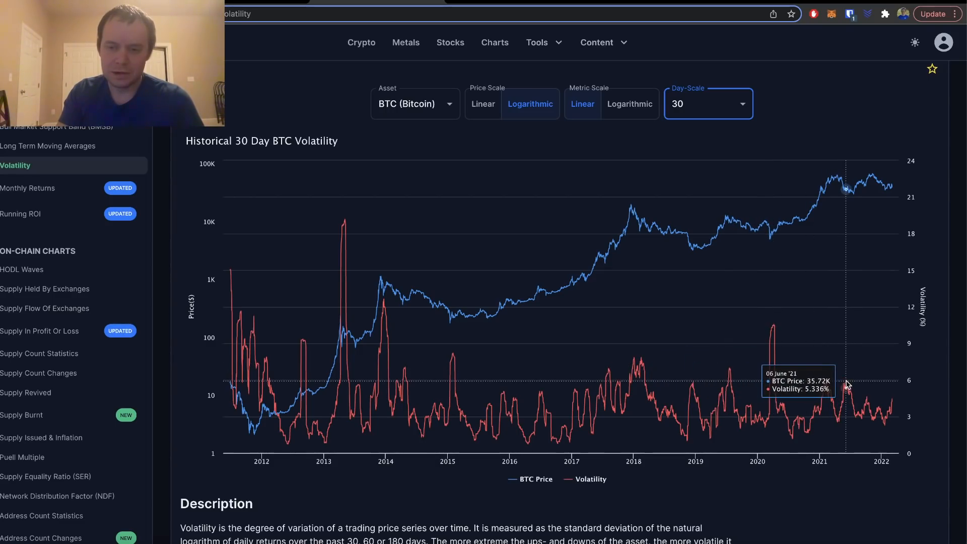
pyautogui.moveTo(857, 372)
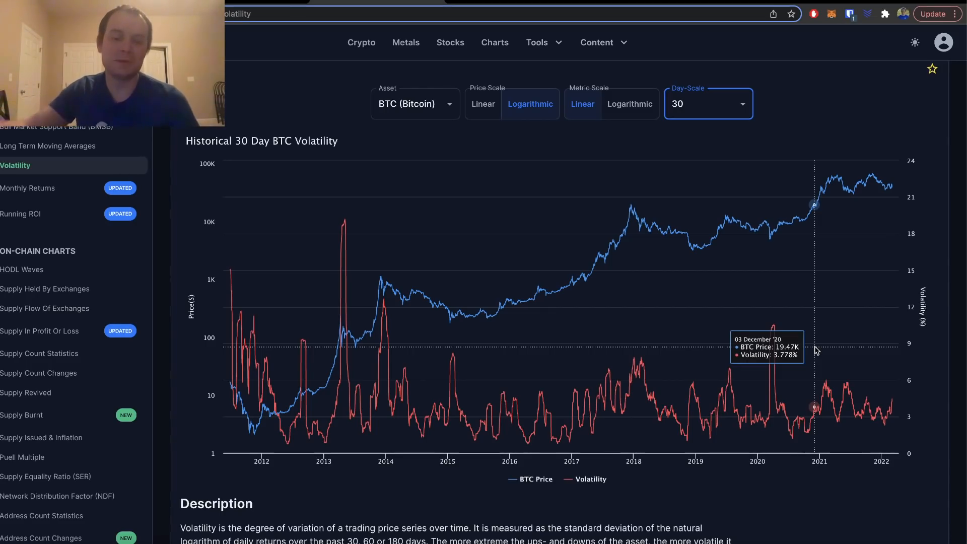
pyautogui.click(707, 103)
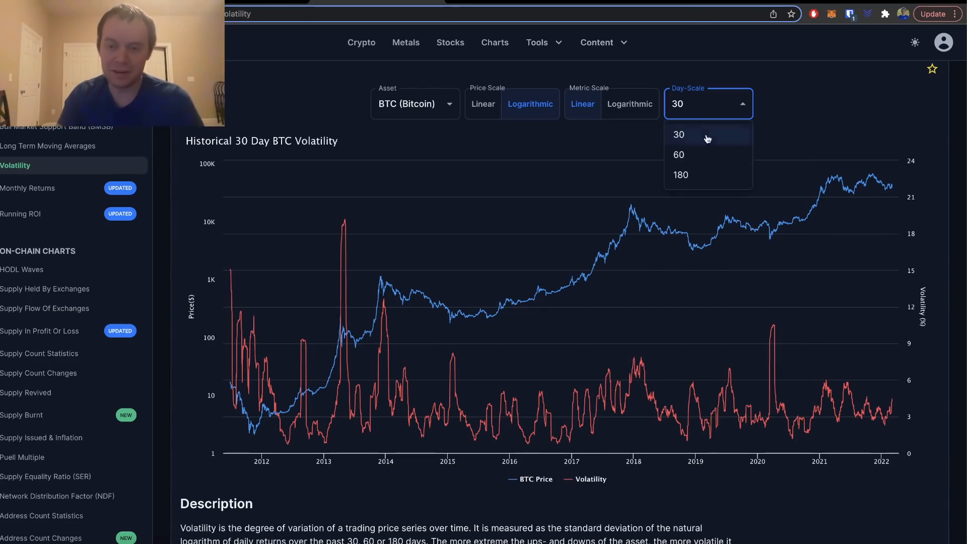
# Step: Choose 180 days to show the Historical 180 Day BTC Volatility chart and view the late-2018 lows
pyautogui.click(681, 175)
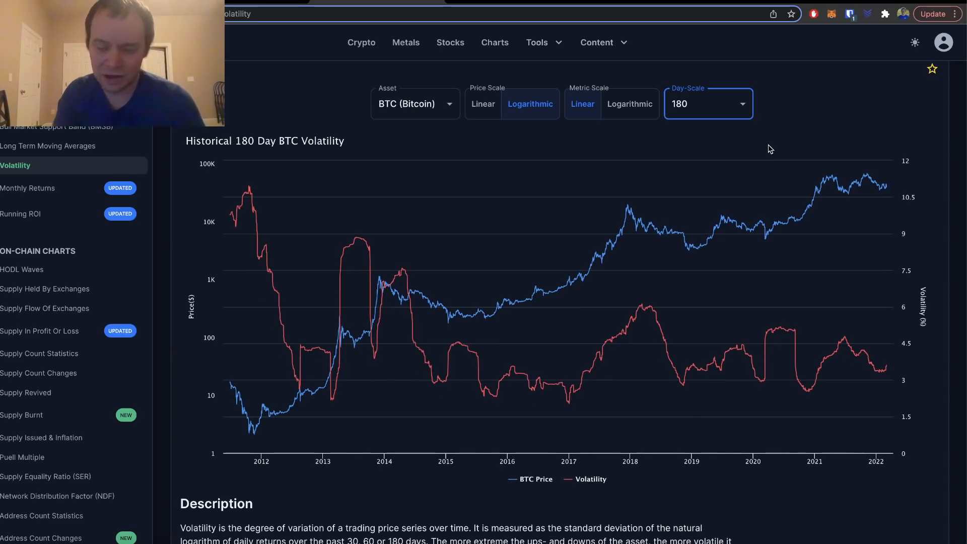
pyautogui.moveTo(696, 248)
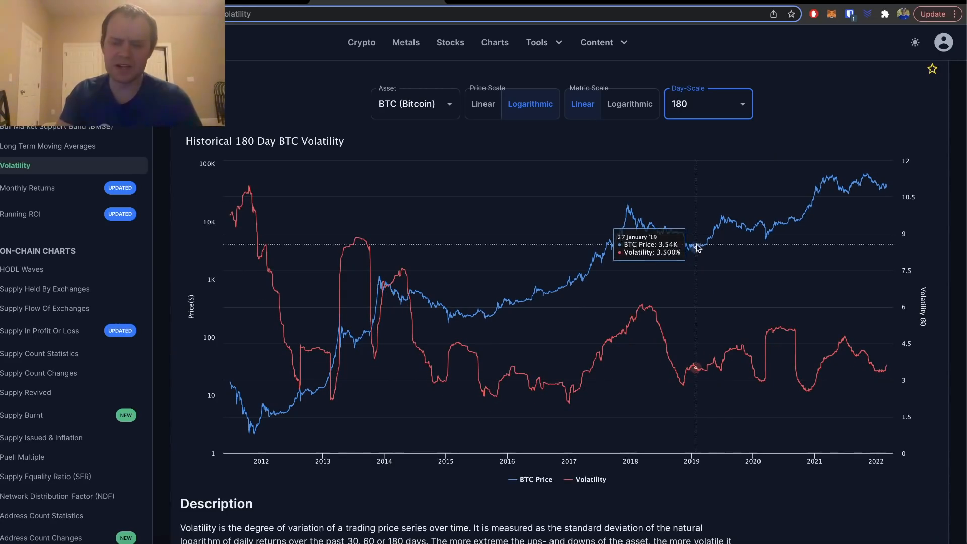
pyautogui.moveTo(685, 395)
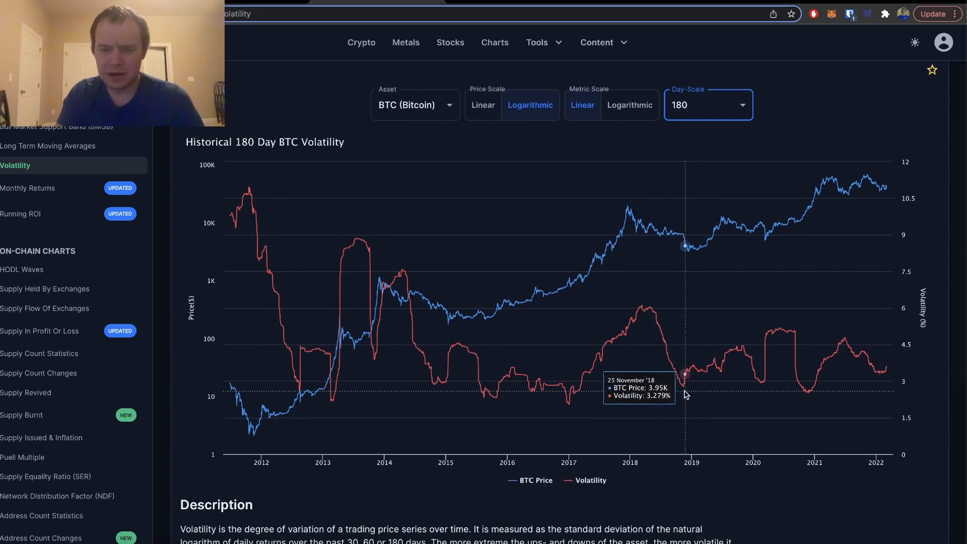
pyautogui.moveTo(685, 382)
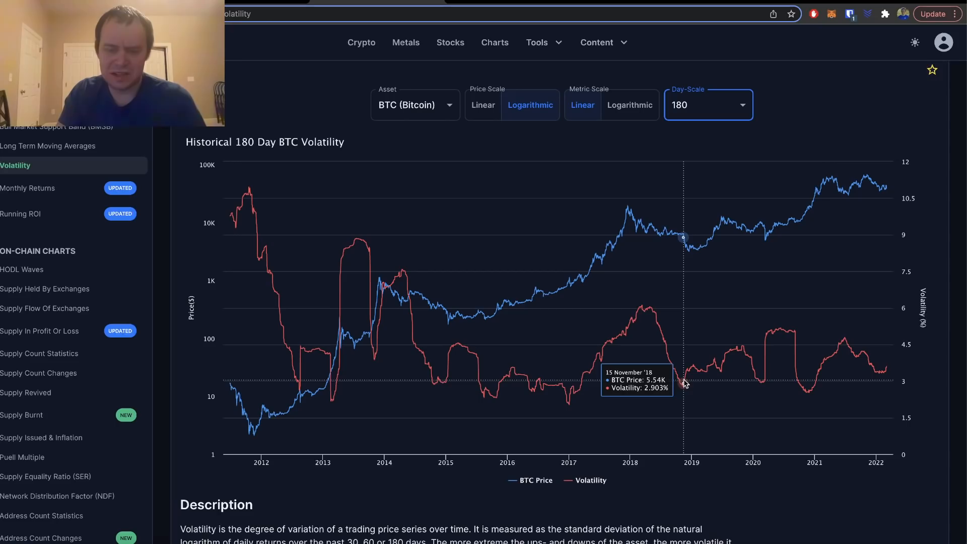
pyautogui.moveTo(683, 385)
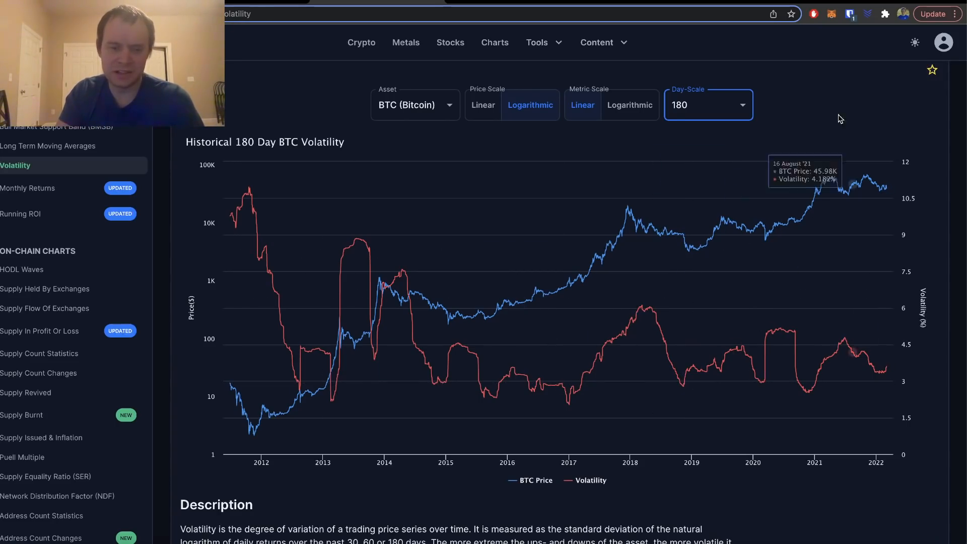
pyautogui.scroll(-3)
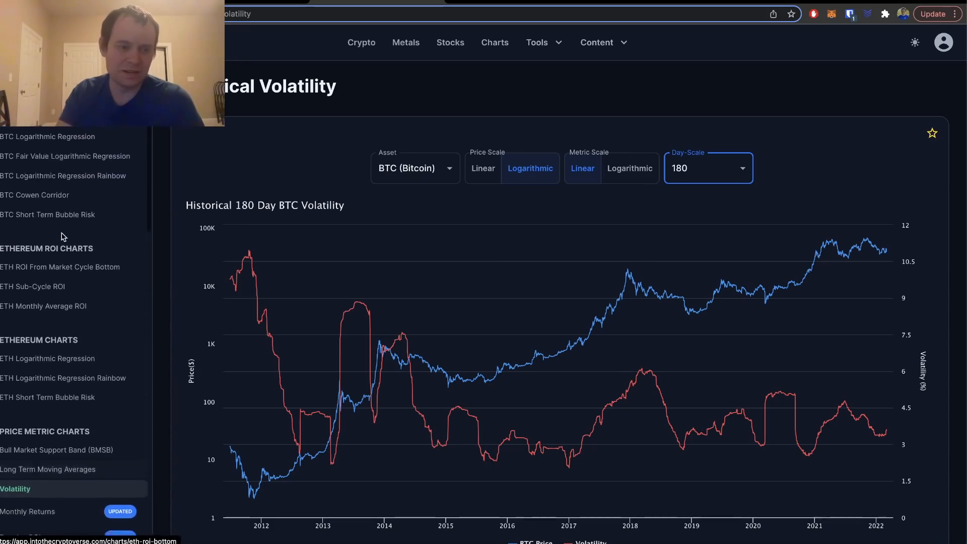
pyautogui.scroll(-3)
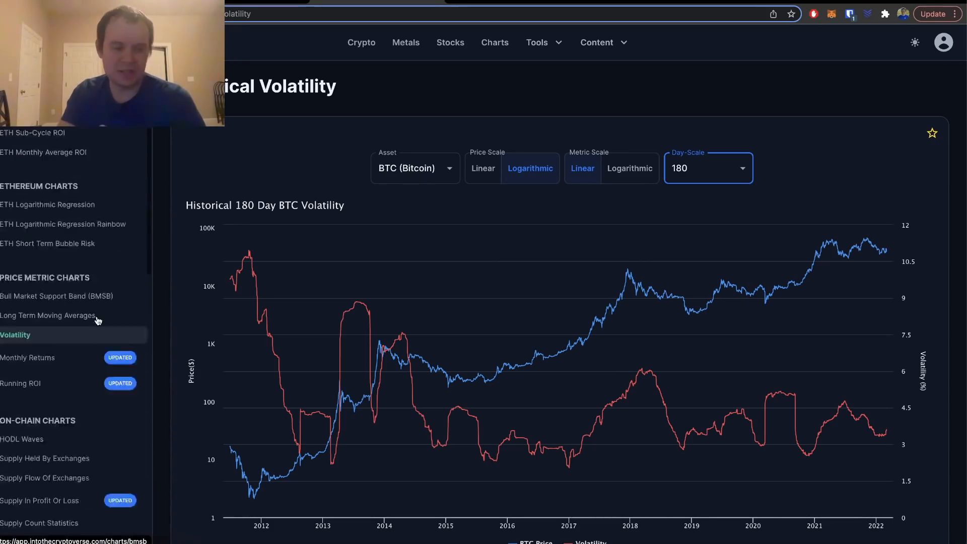
pyautogui.scroll(-3)
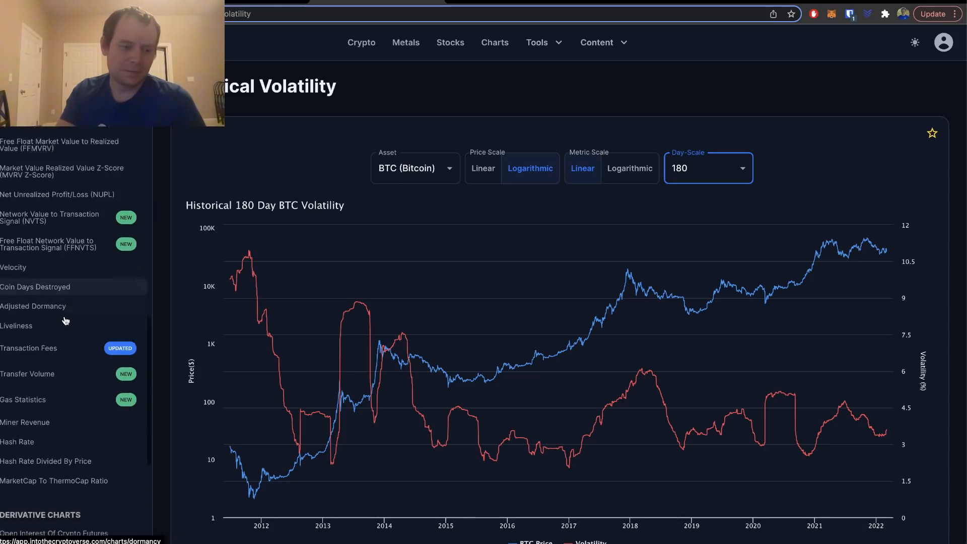
pyautogui.scroll(-3)
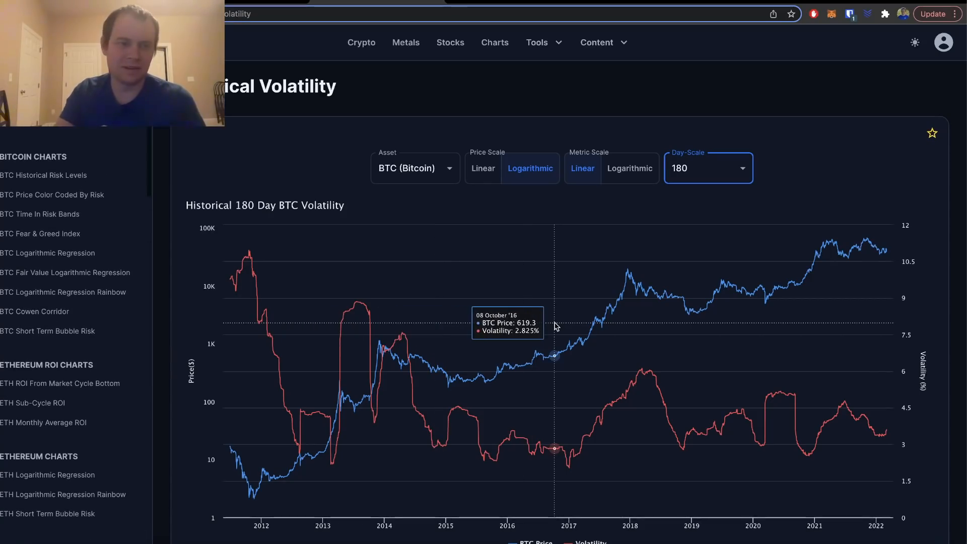
pyautogui.moveTo(669, 195)
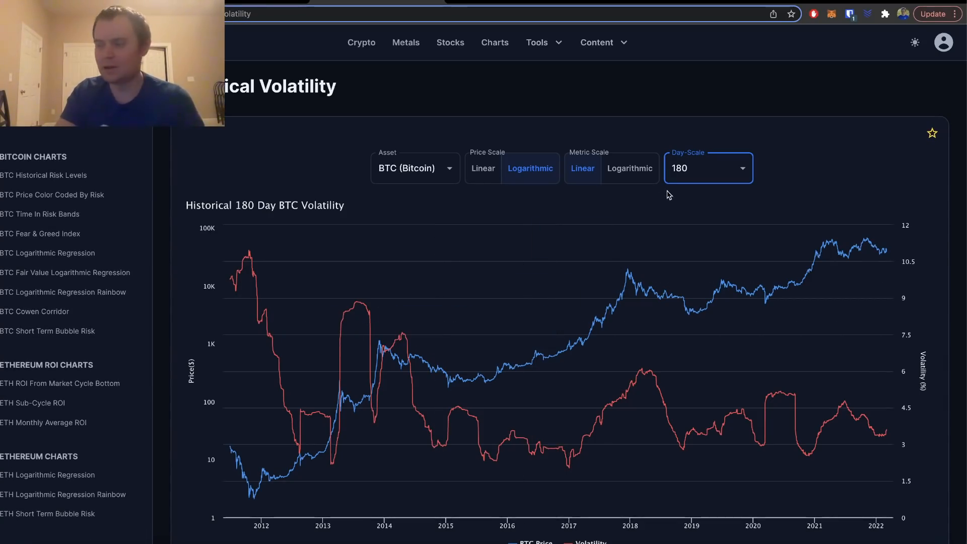